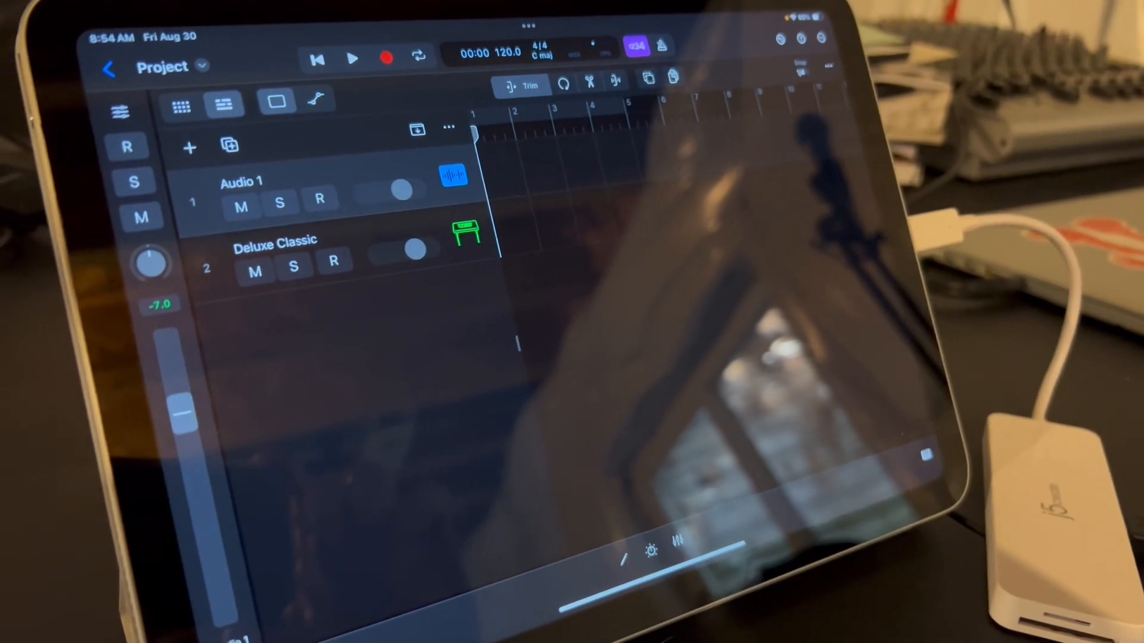
# - Play the connected guitar and confirm its signal lights the Audio 1 level meter
pyautogui.click(320, 200)
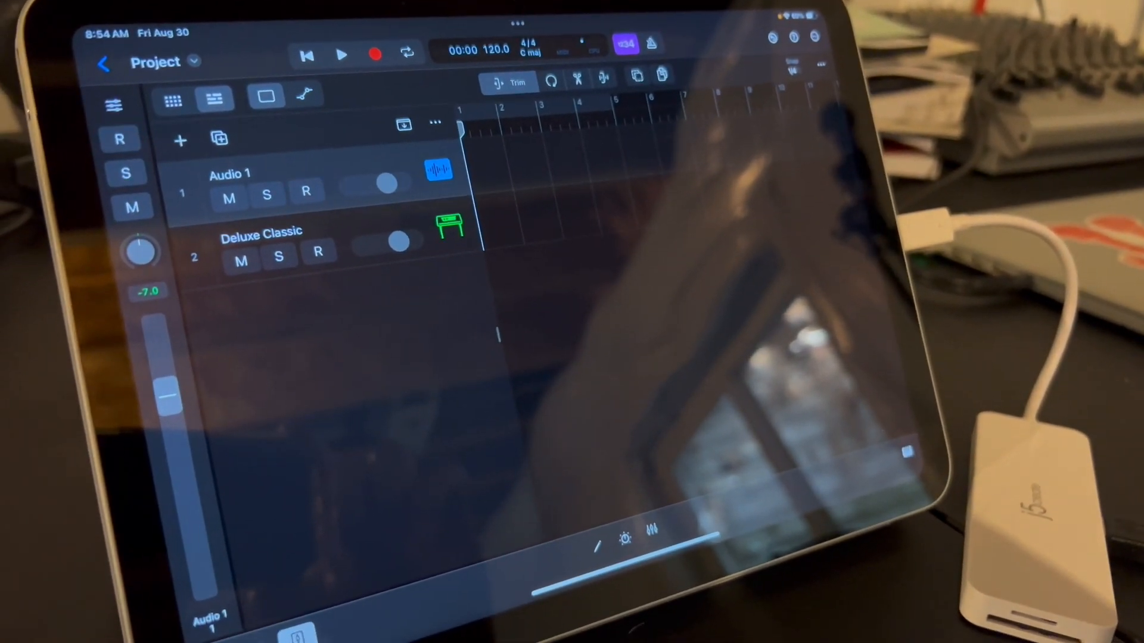
pyautogui.click(306, 191)
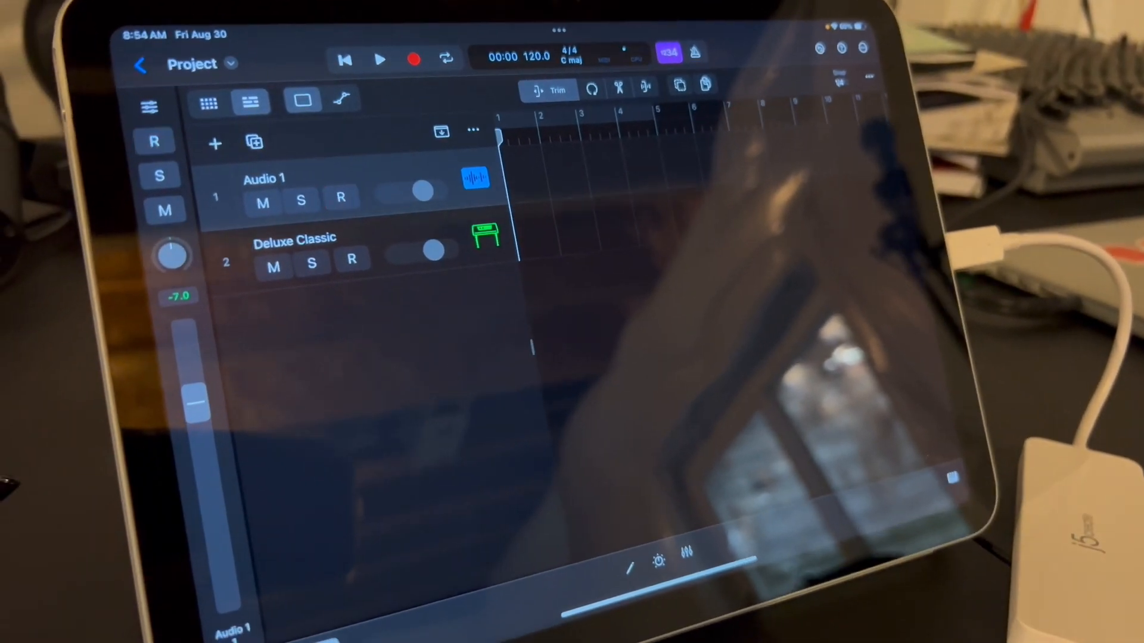
pyautogui.click(341, 199)
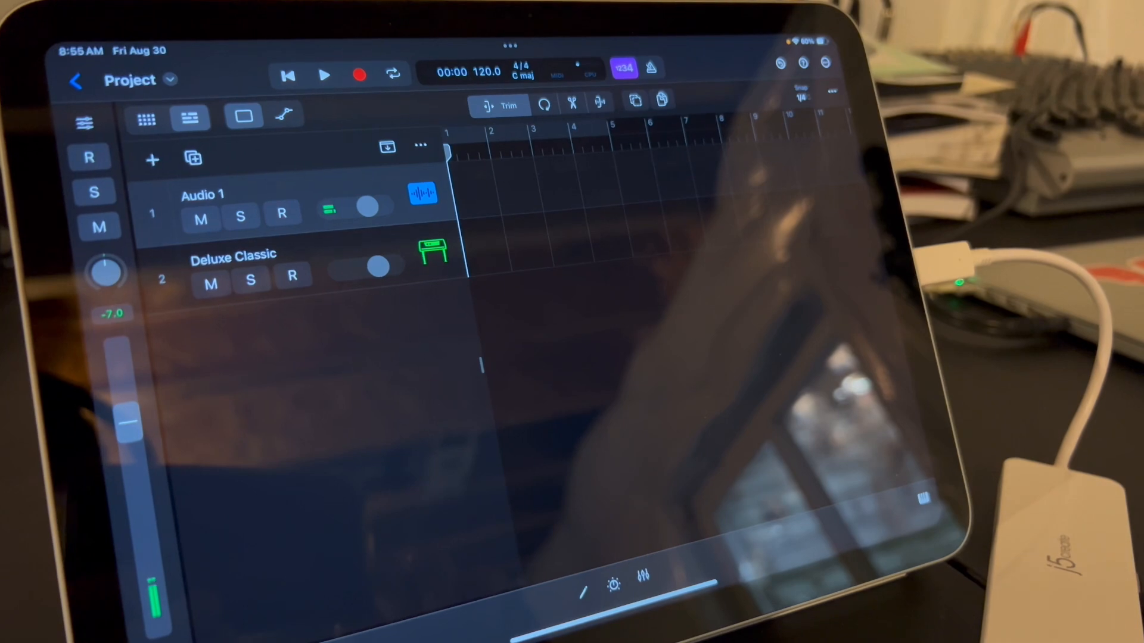
# - Turn on record enable (R) on the Audio 1 track header
pyautogui.click(281, 214)
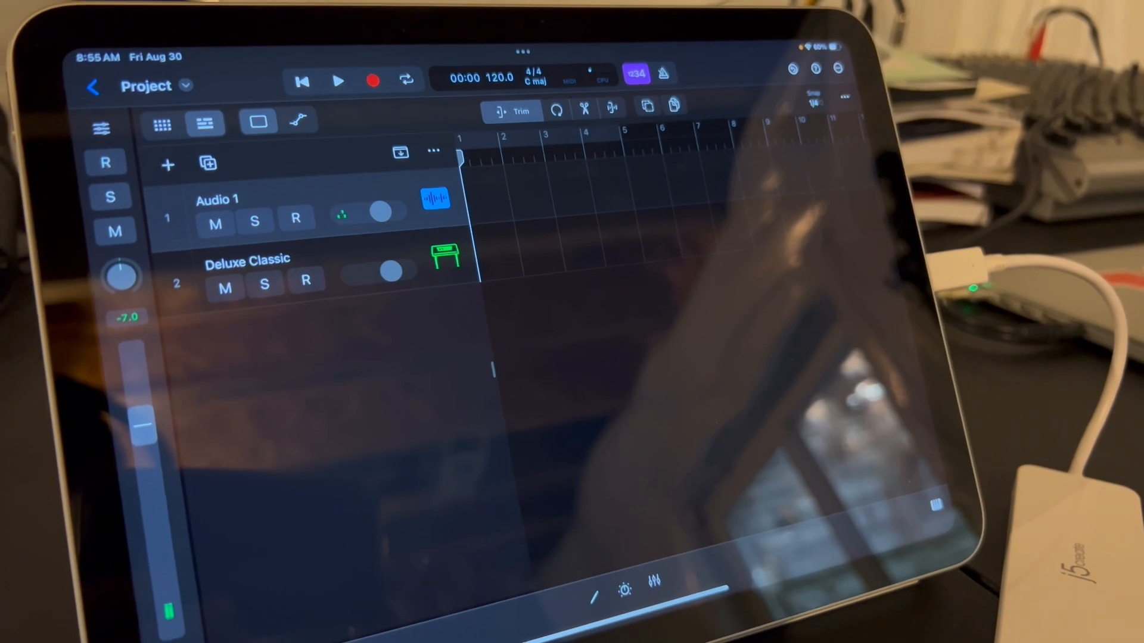
pyautogui.click(297, 221)
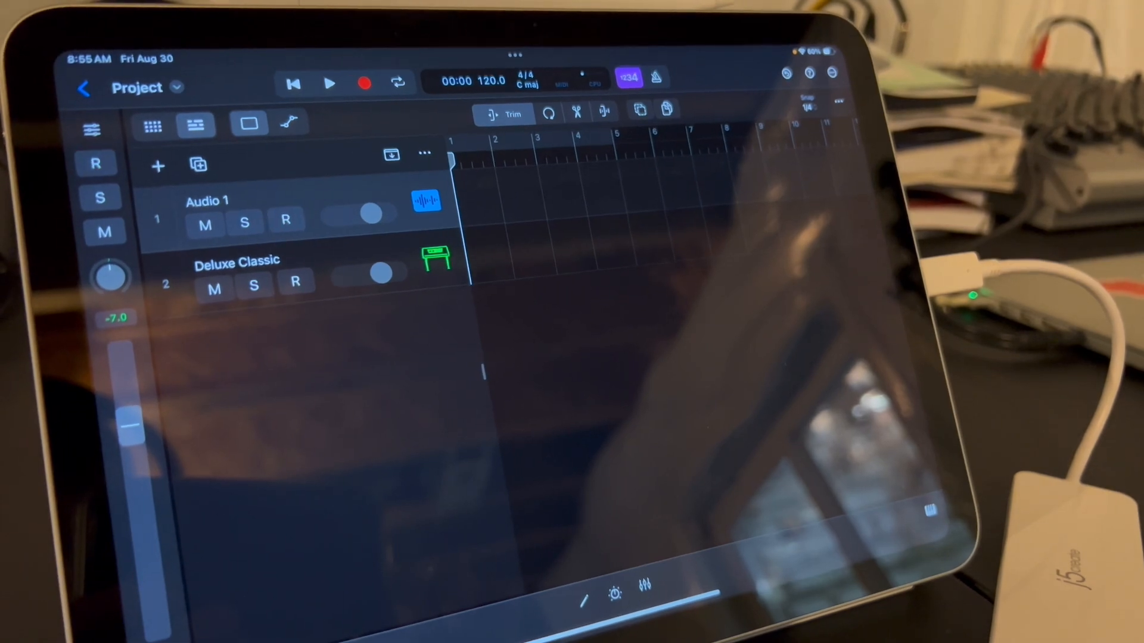
pyautogui.click(286, 221)
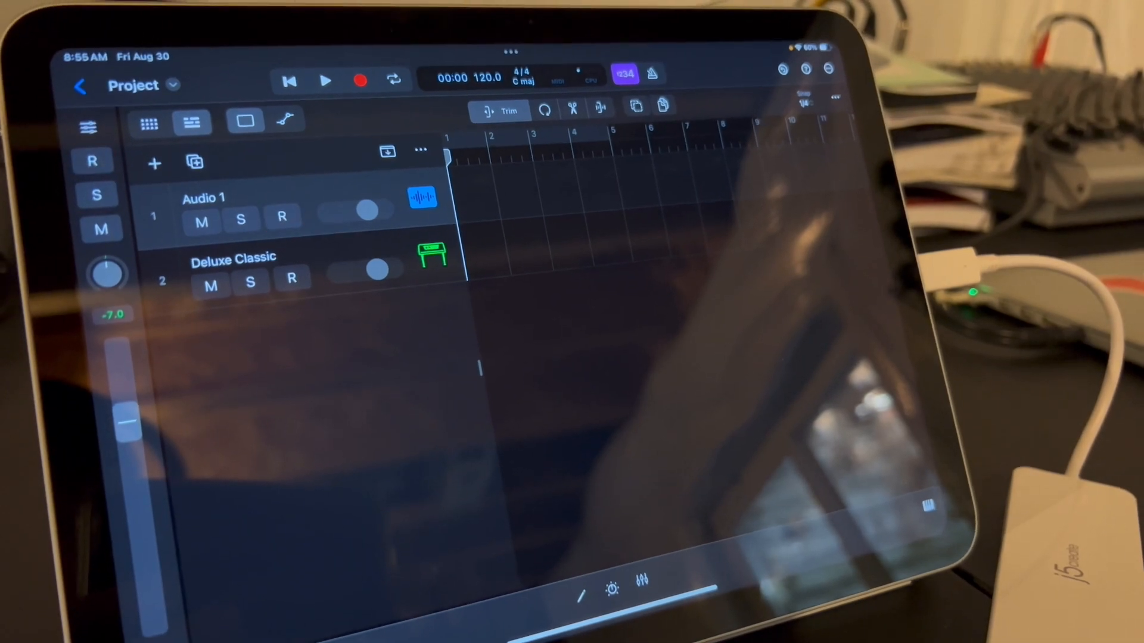
pyautogui.click(282, 216)
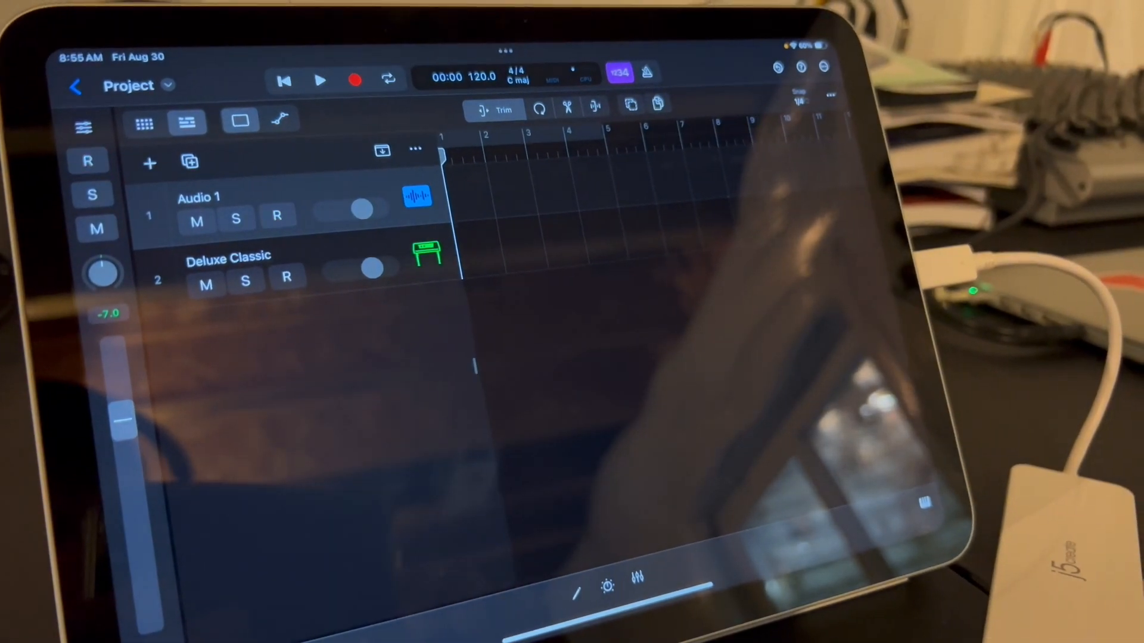
pyautogui.click(277, 218)
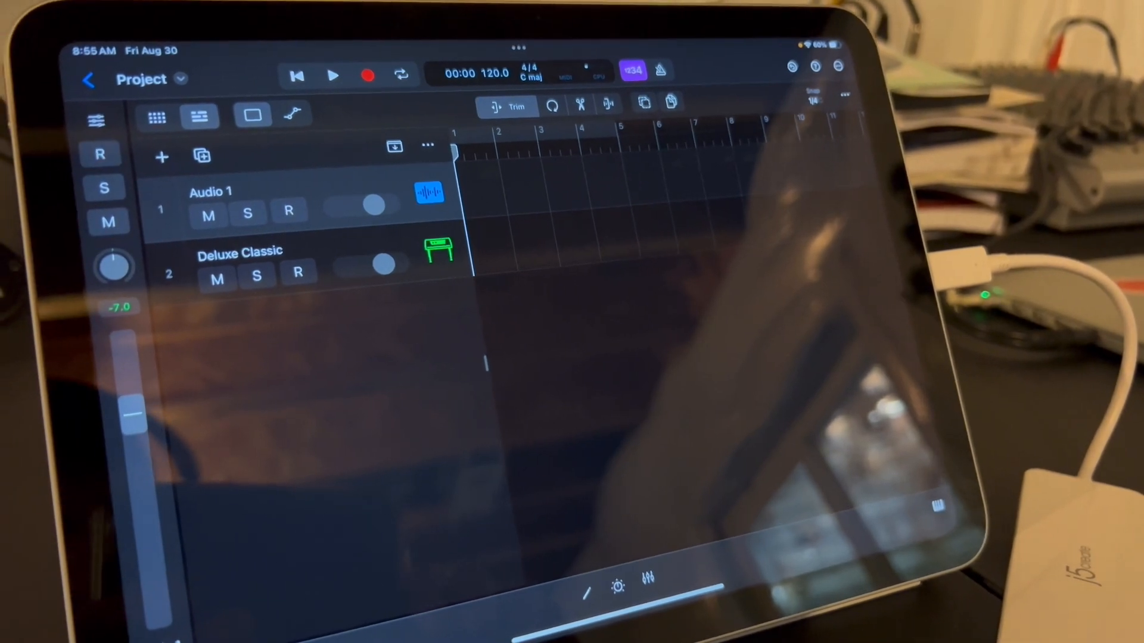
pyautogui.click(289, 216)
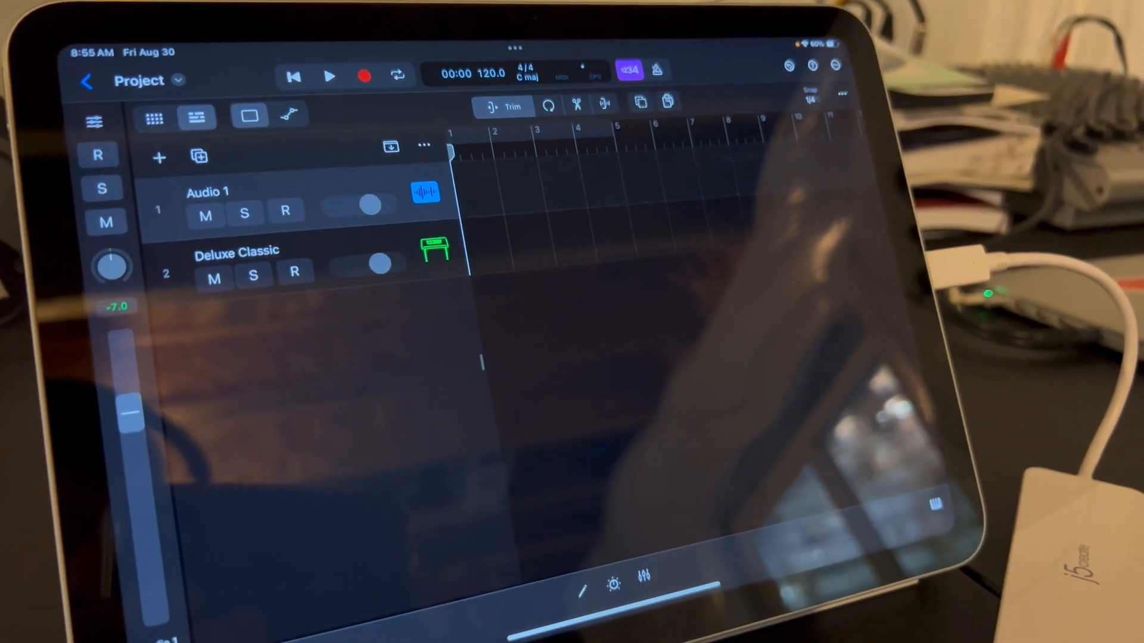
pyautogui.click(286, 214)
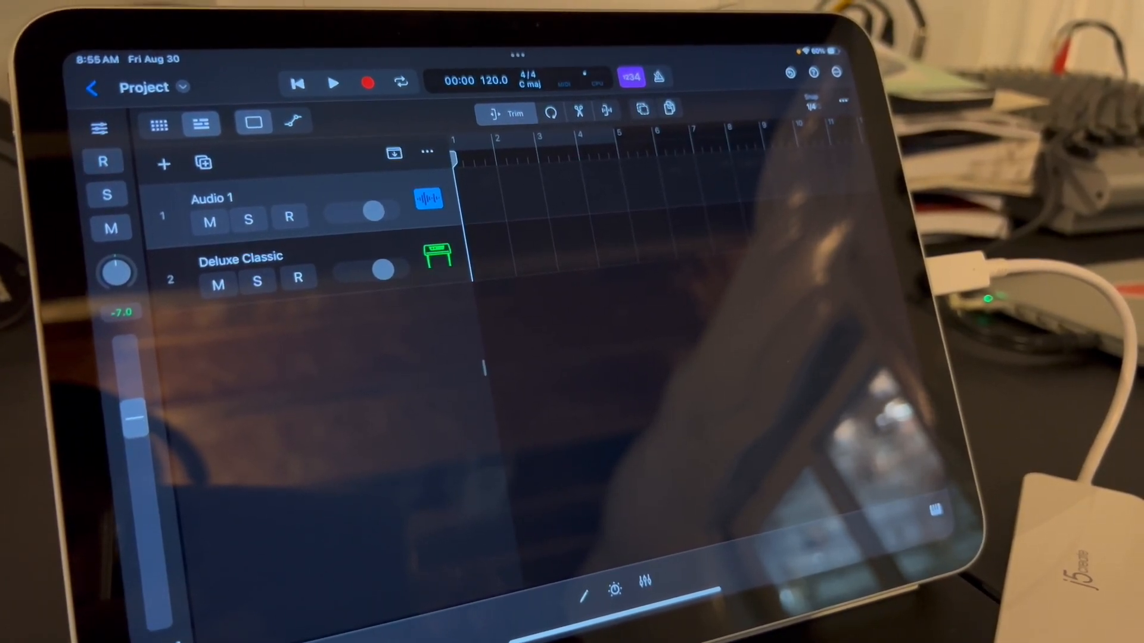
pyautogui.click(290, 215)
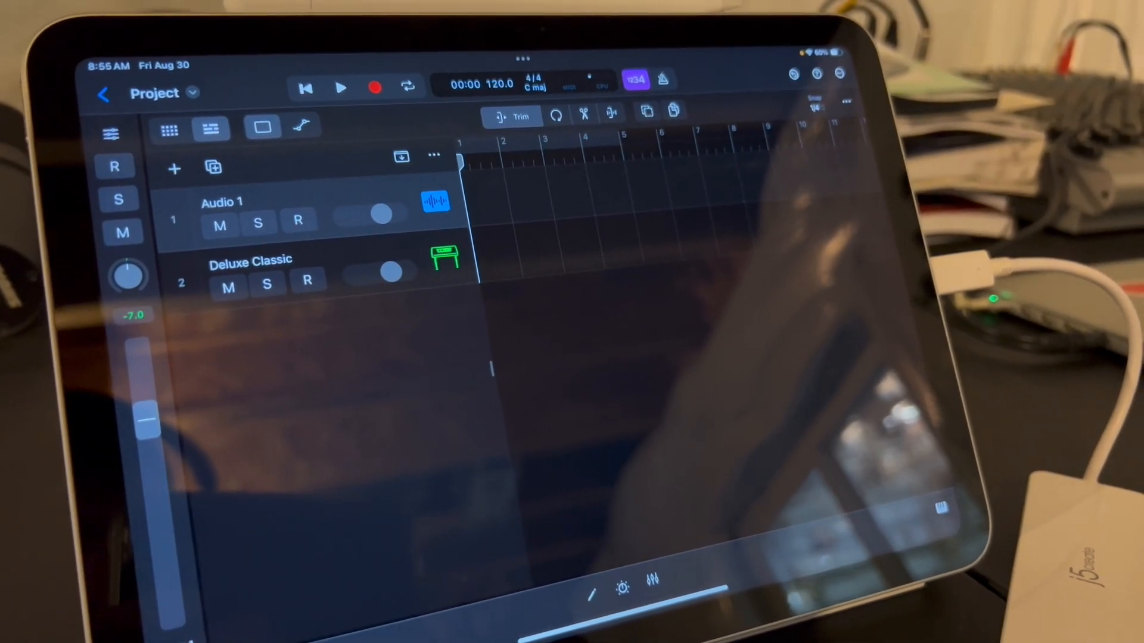
pyautogui.click(297, 222)
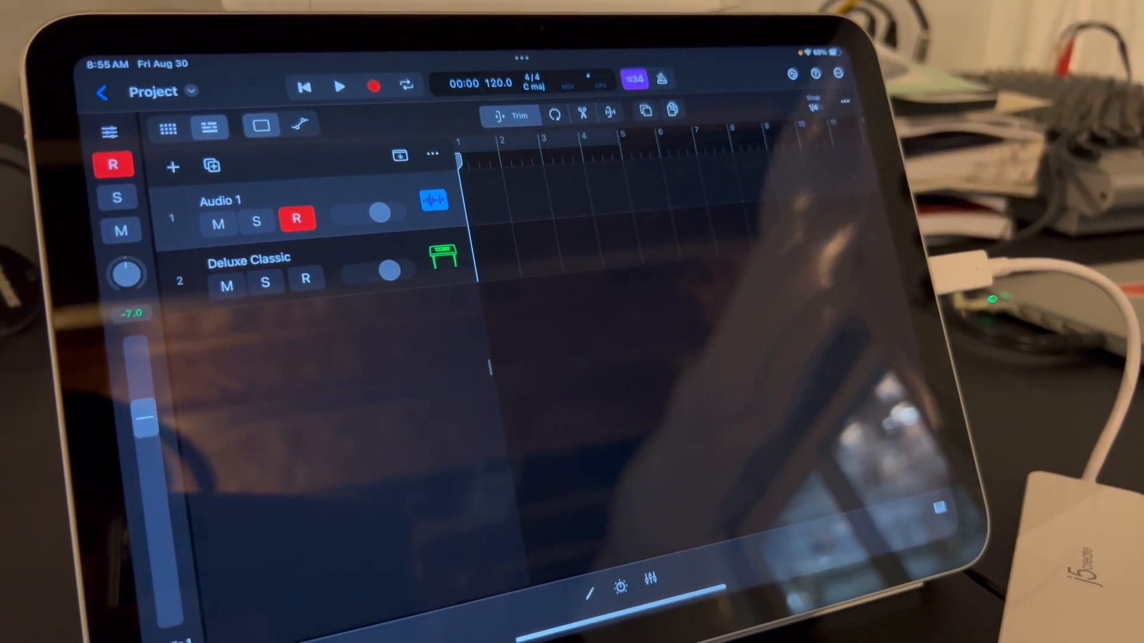